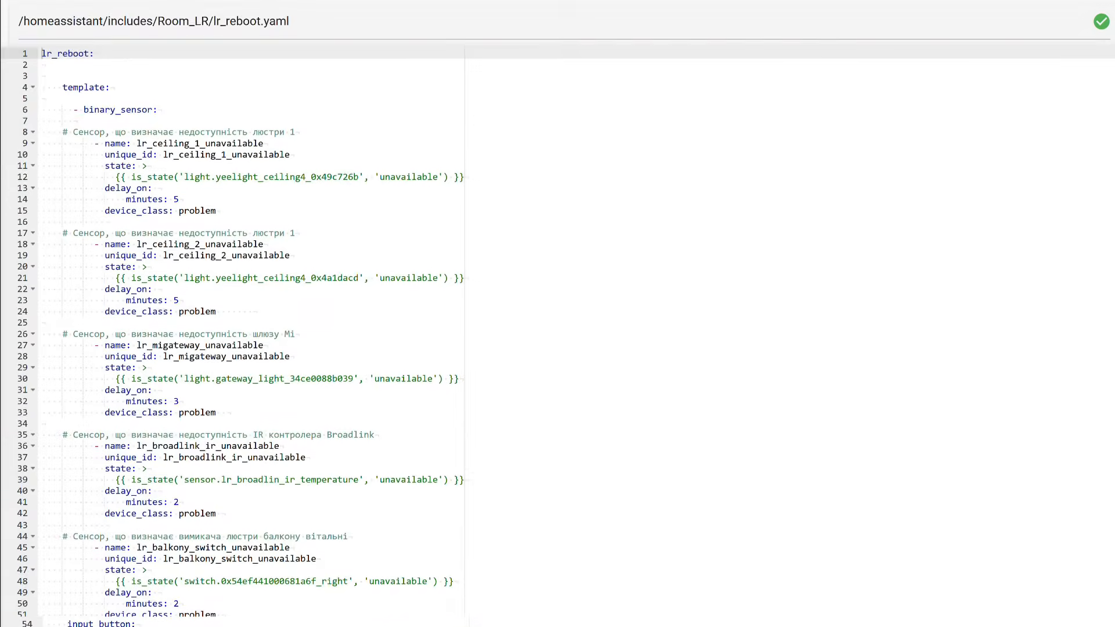
scroll(down, 3)
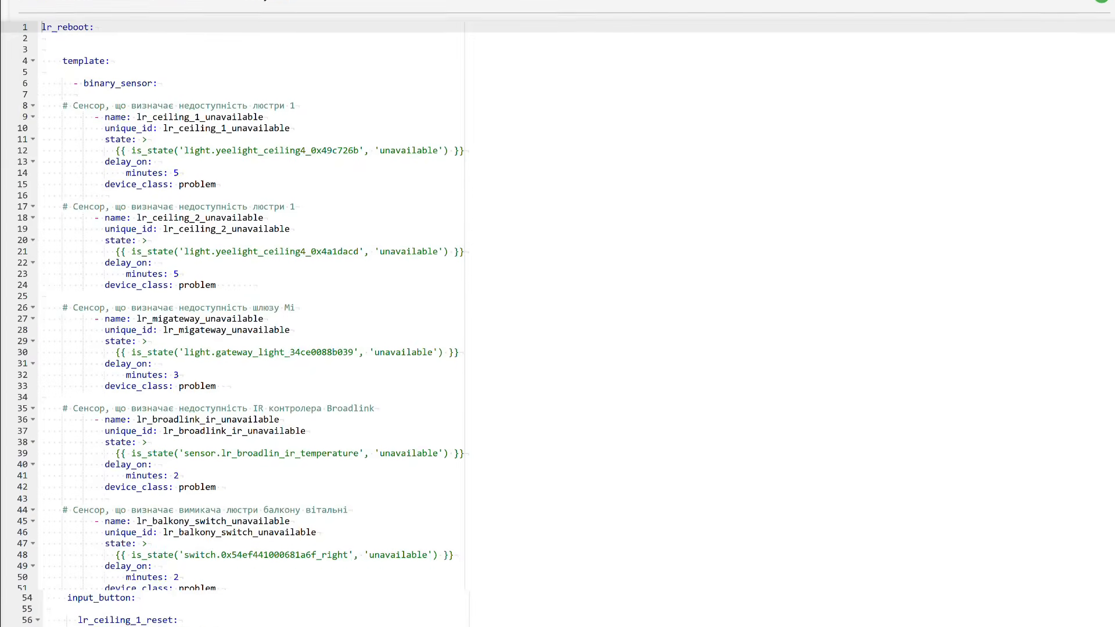
scroll(down, 3)
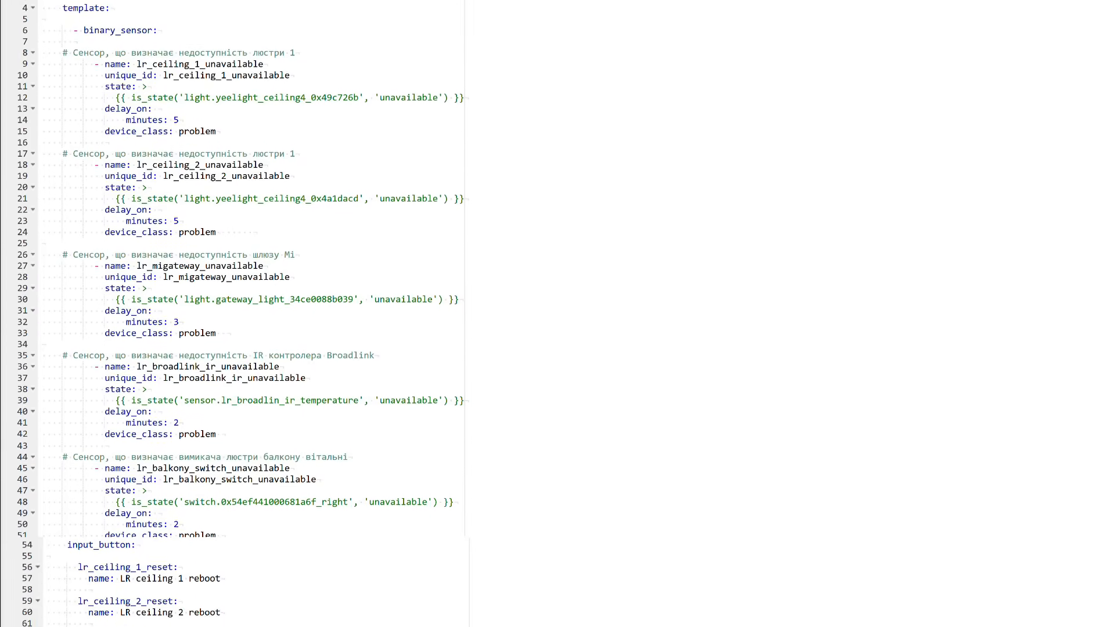
scroll(up, 3)
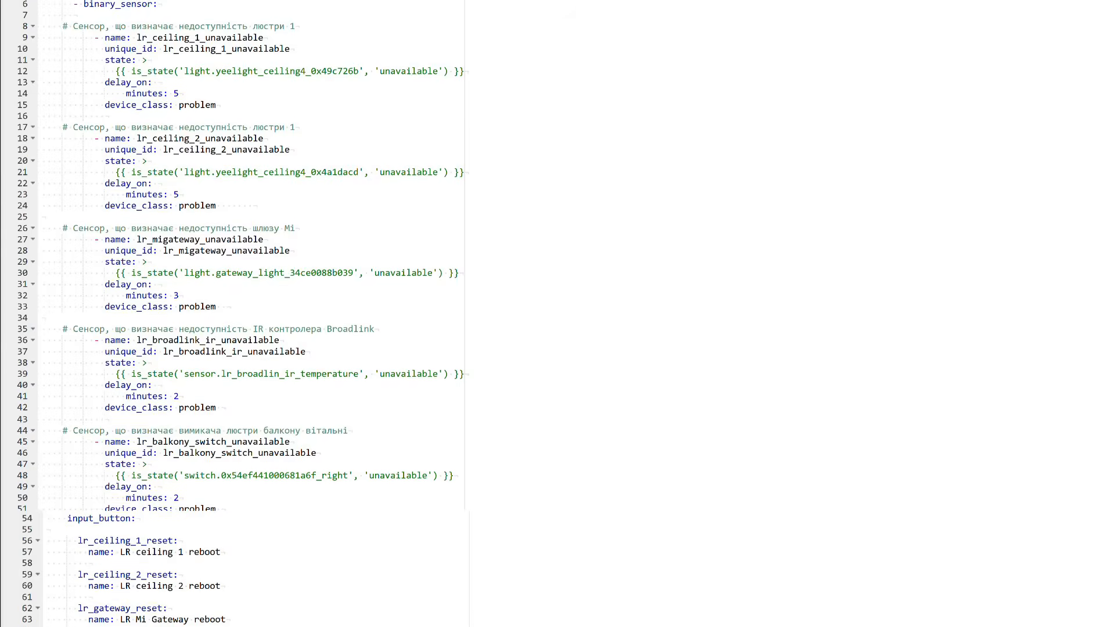
scroll(down, 3)
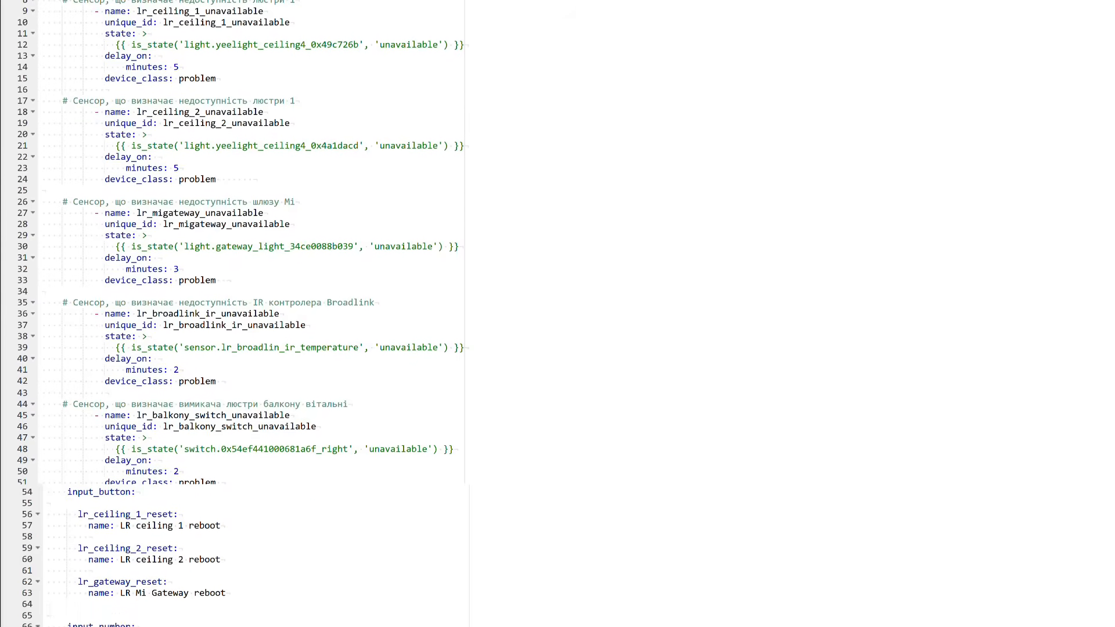
scroll(down, 3)
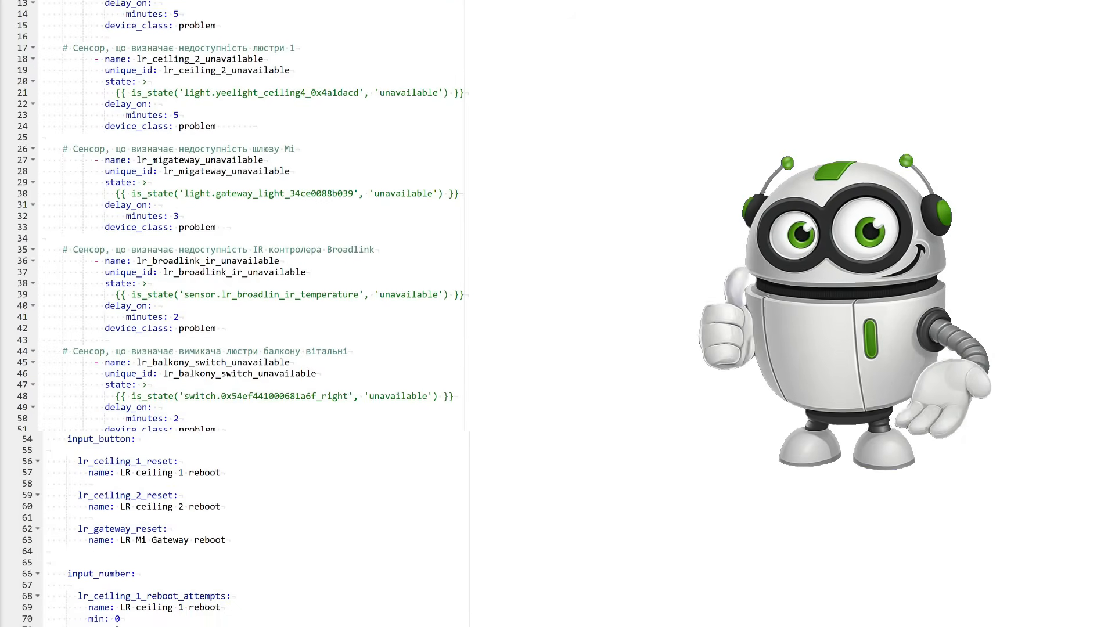
scroll(down, 3)
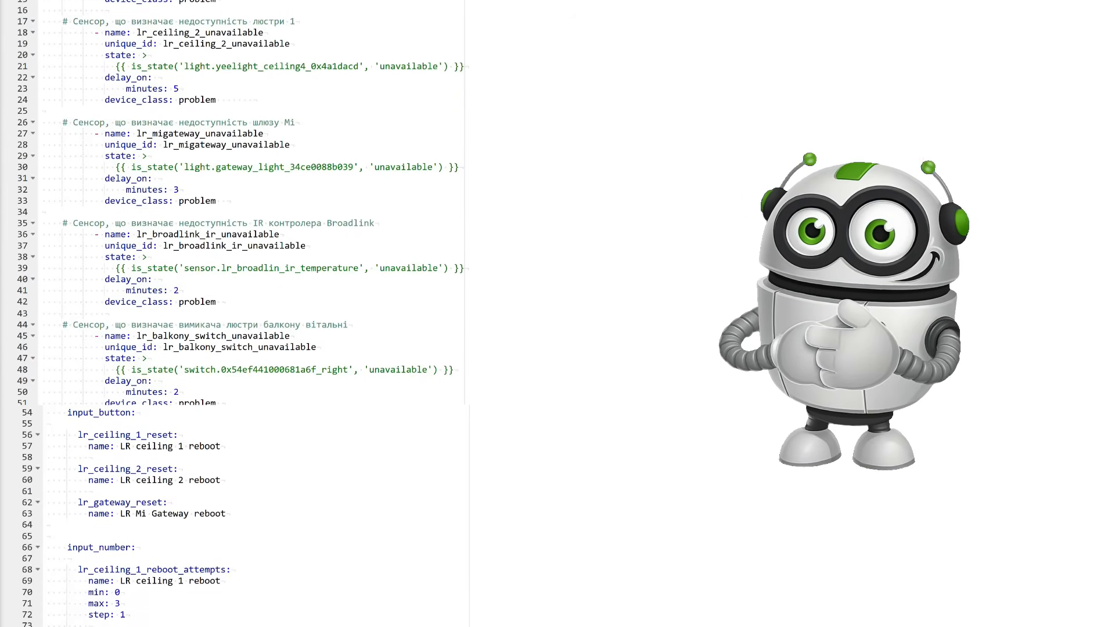
scroll(down, 3)
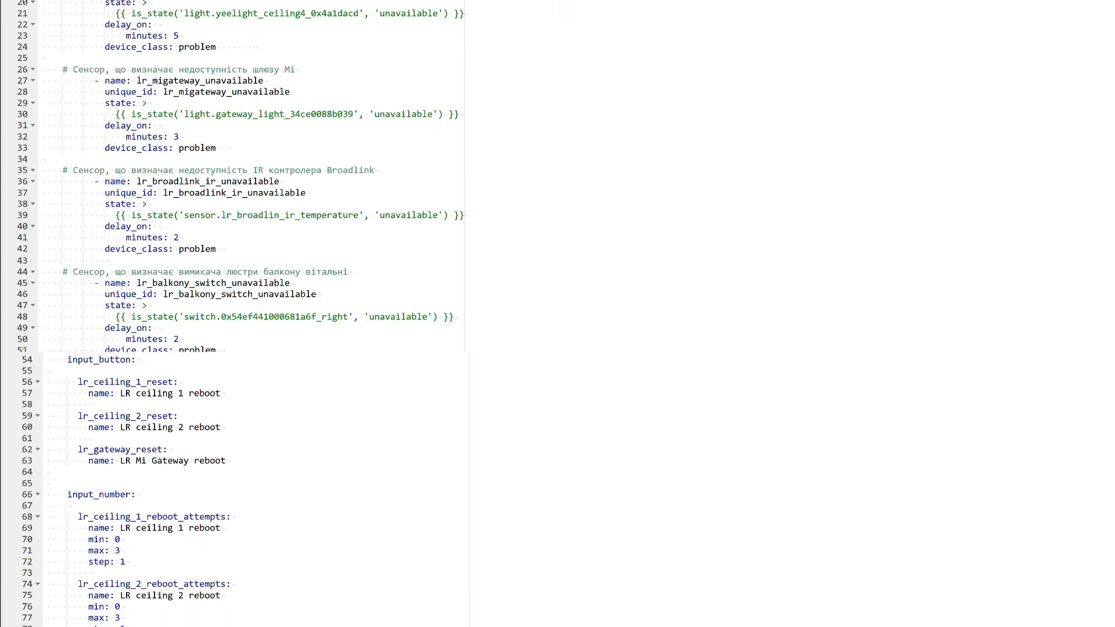
scroll(down, 3)
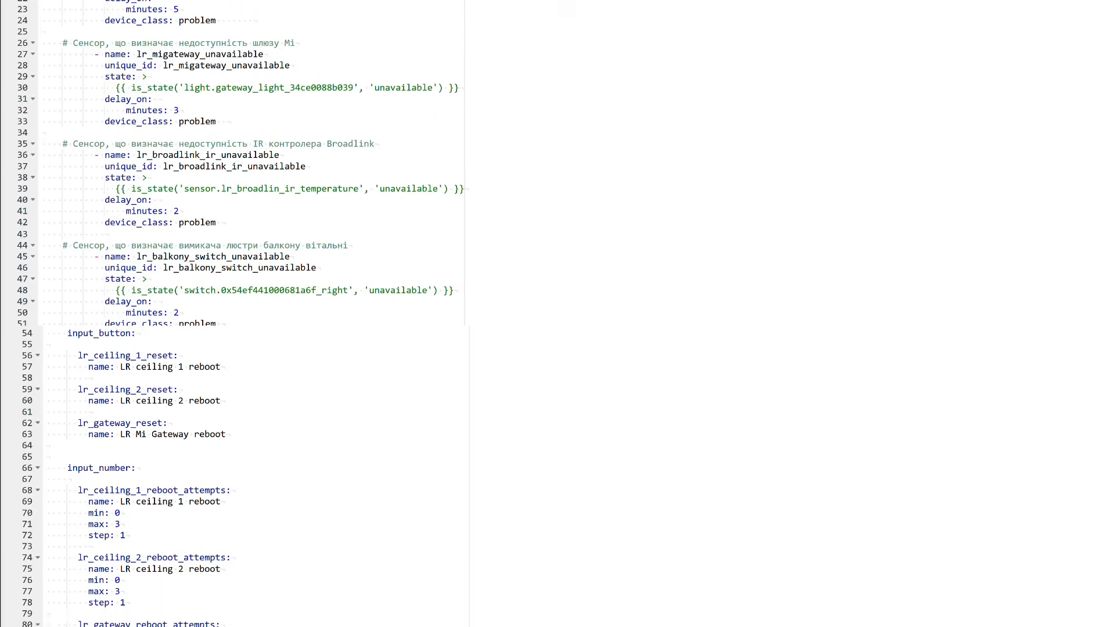
scroll(down, 3)
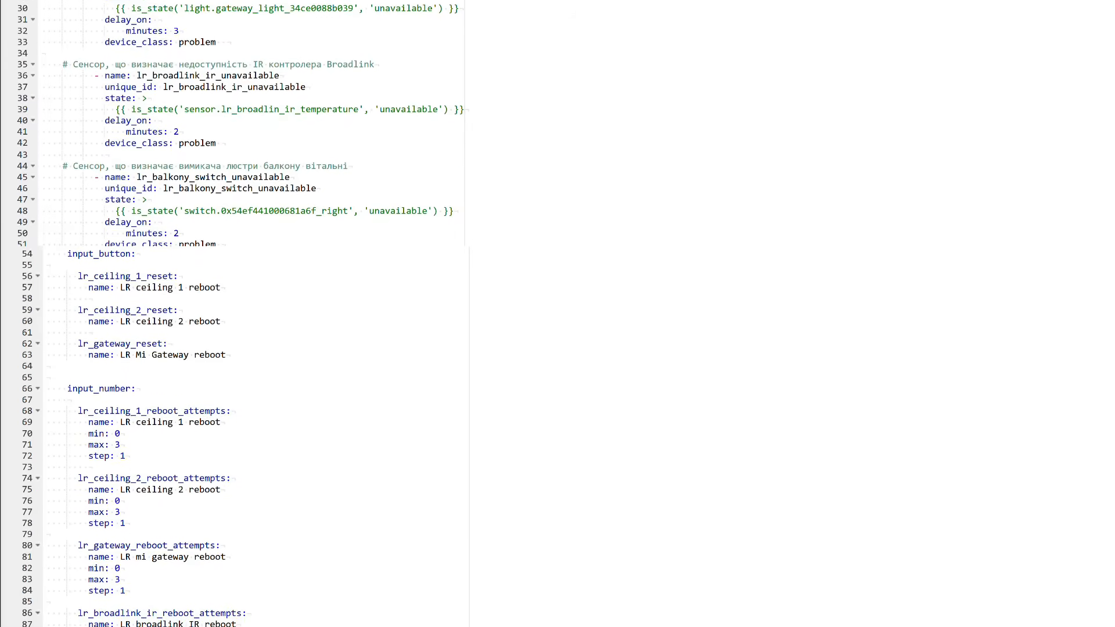
scroll(down, 3)
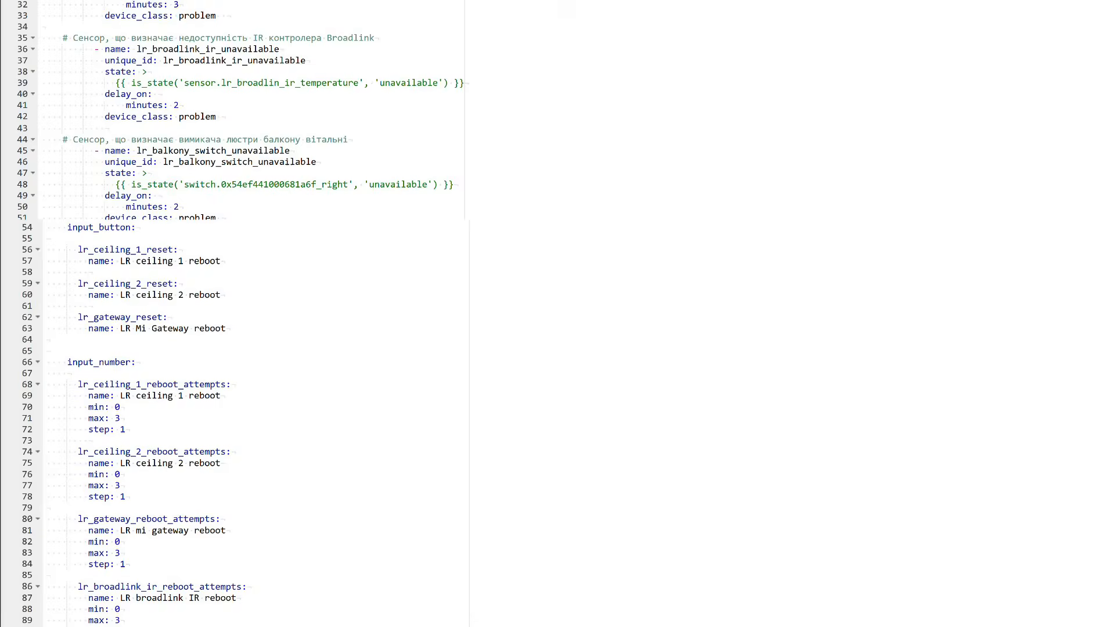
scroll(down, 3)
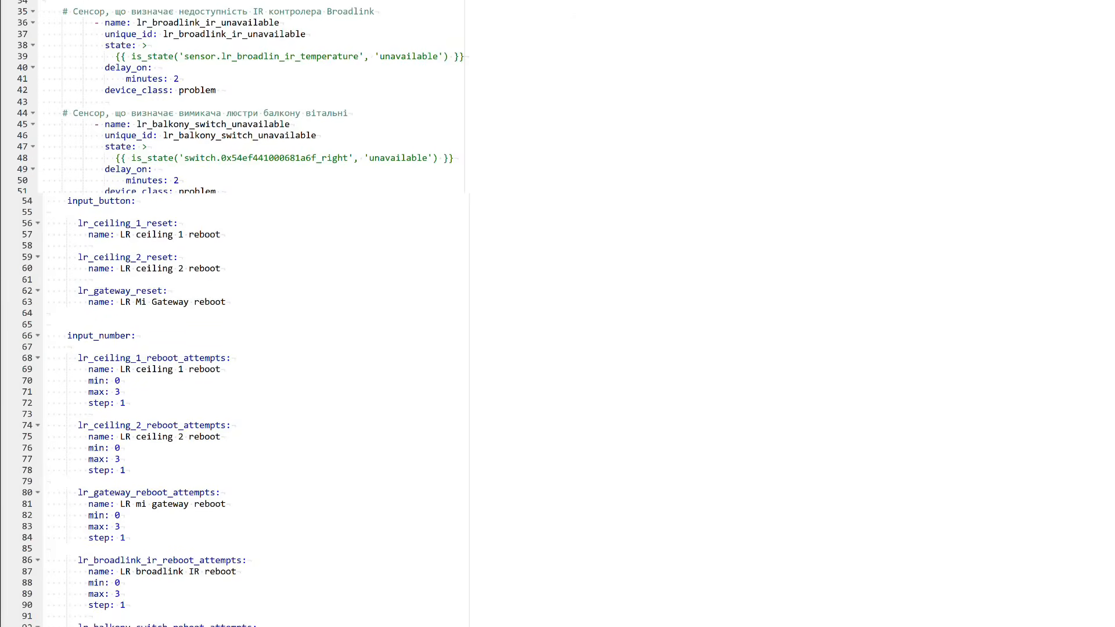
scroll(down, 3)
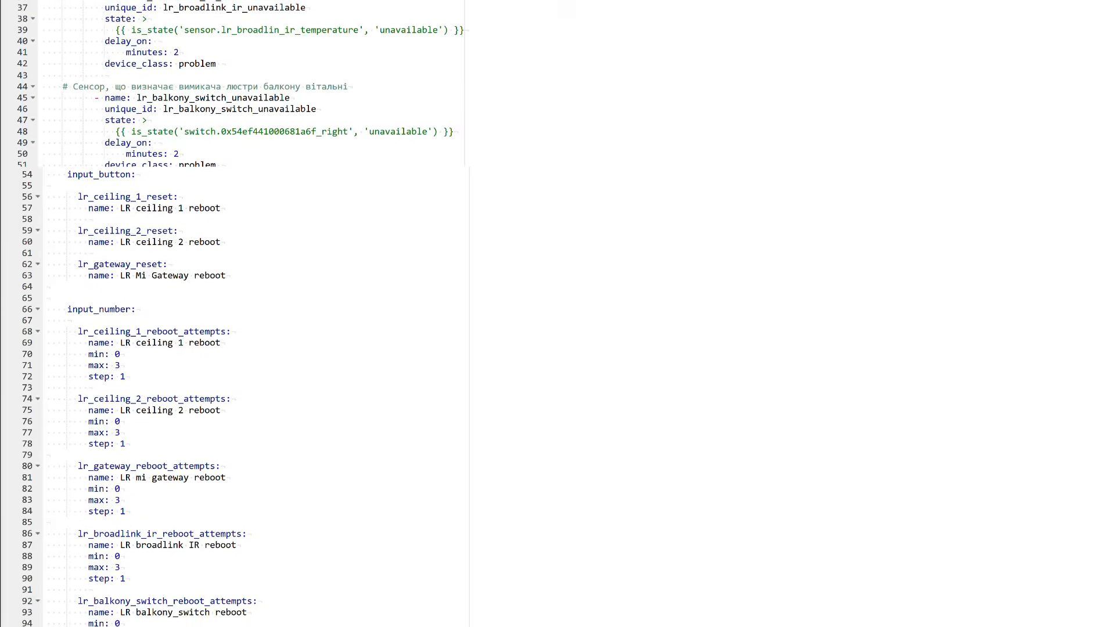
scroll(down, 3)
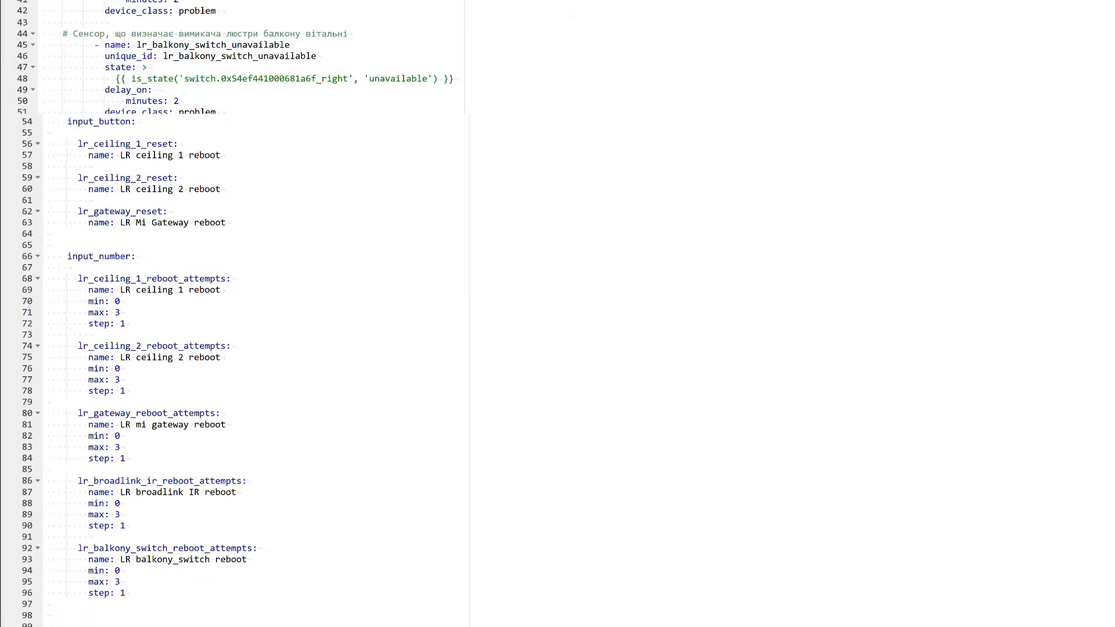
scroll(down, 3)
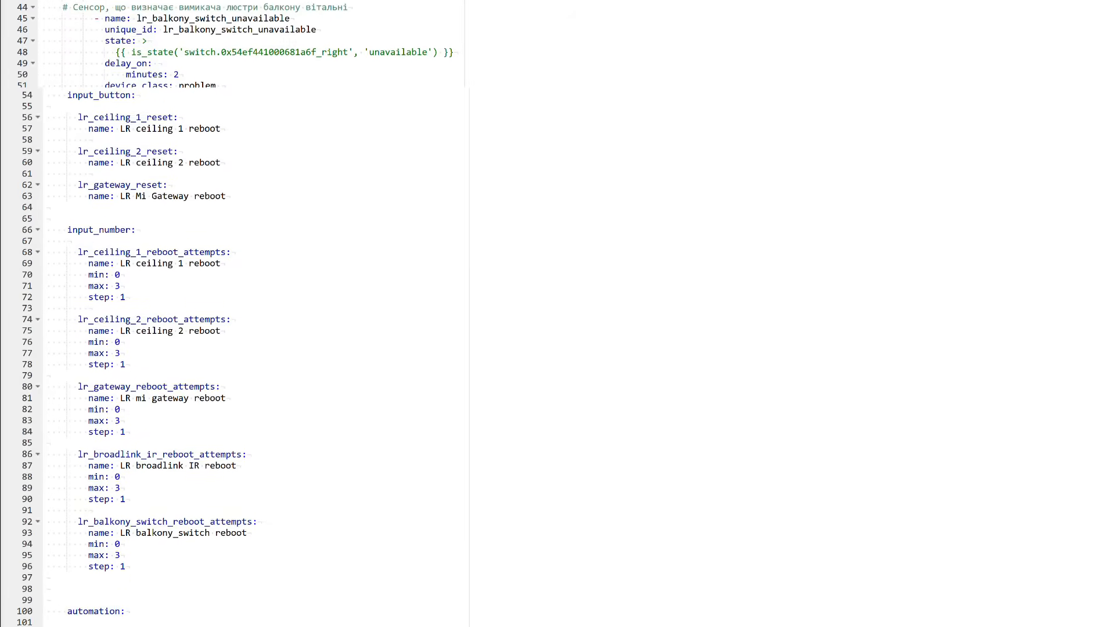
scroll(down, 3)
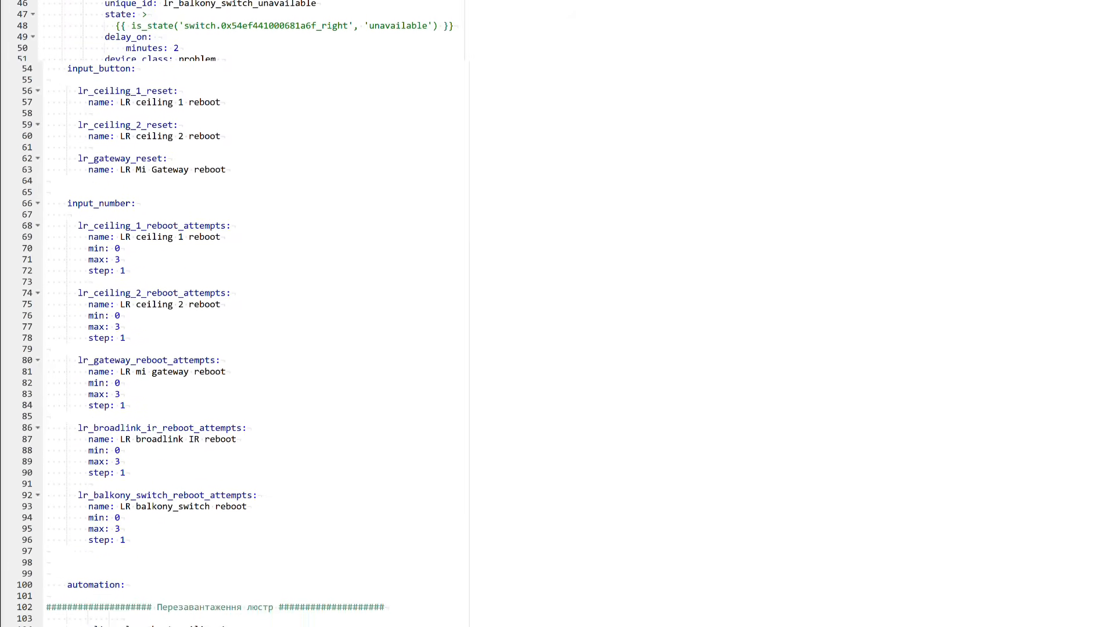
scroll(down, 3)
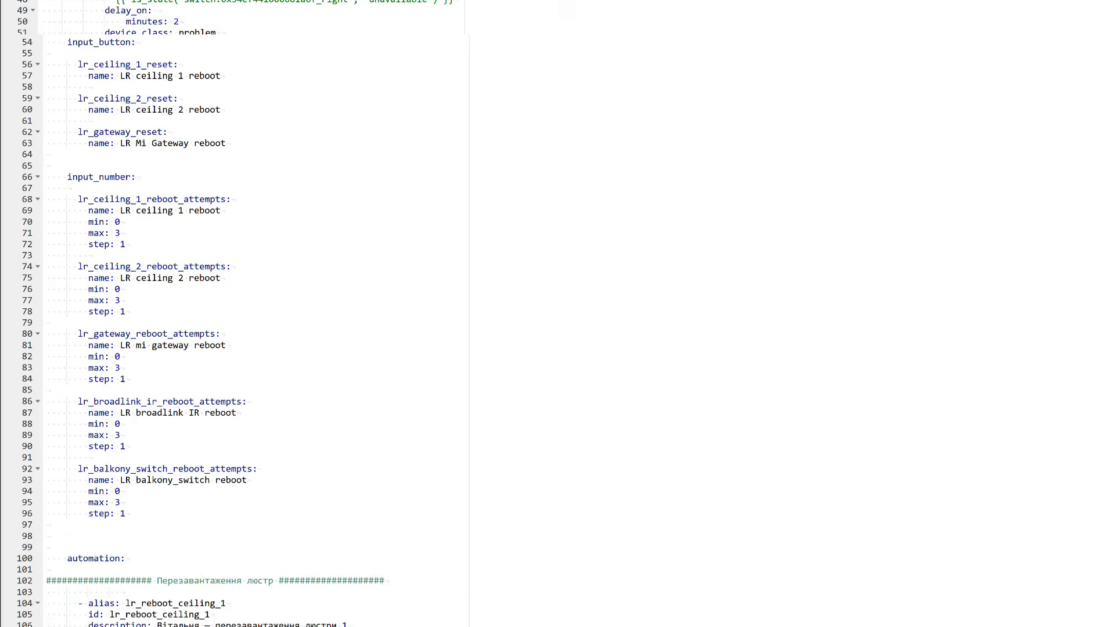
scroll(down, 3)
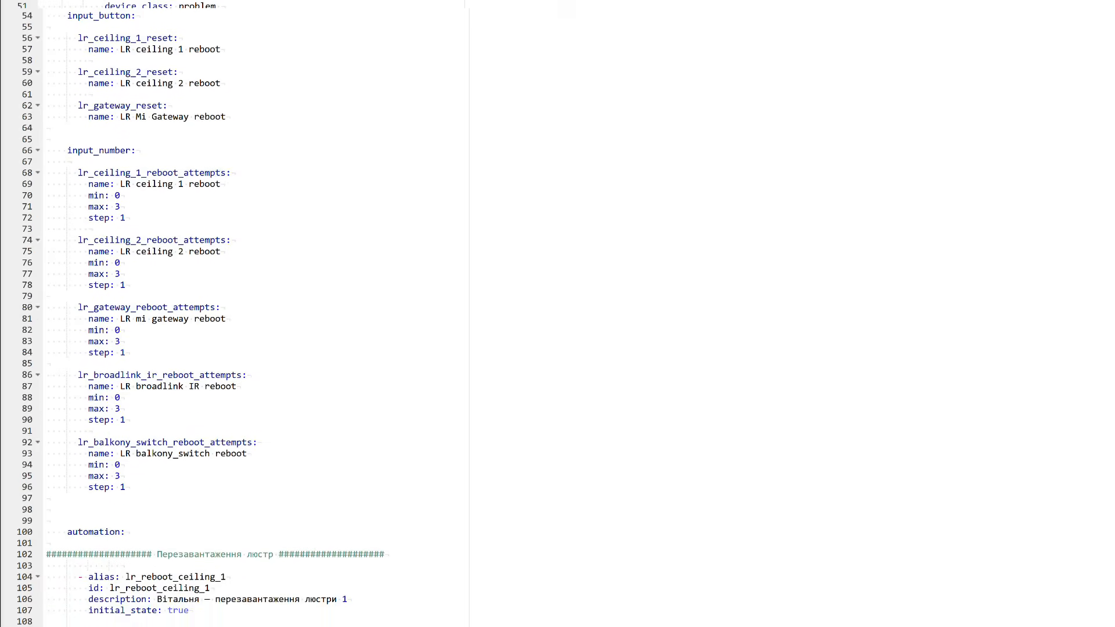
scroll(down, 3)
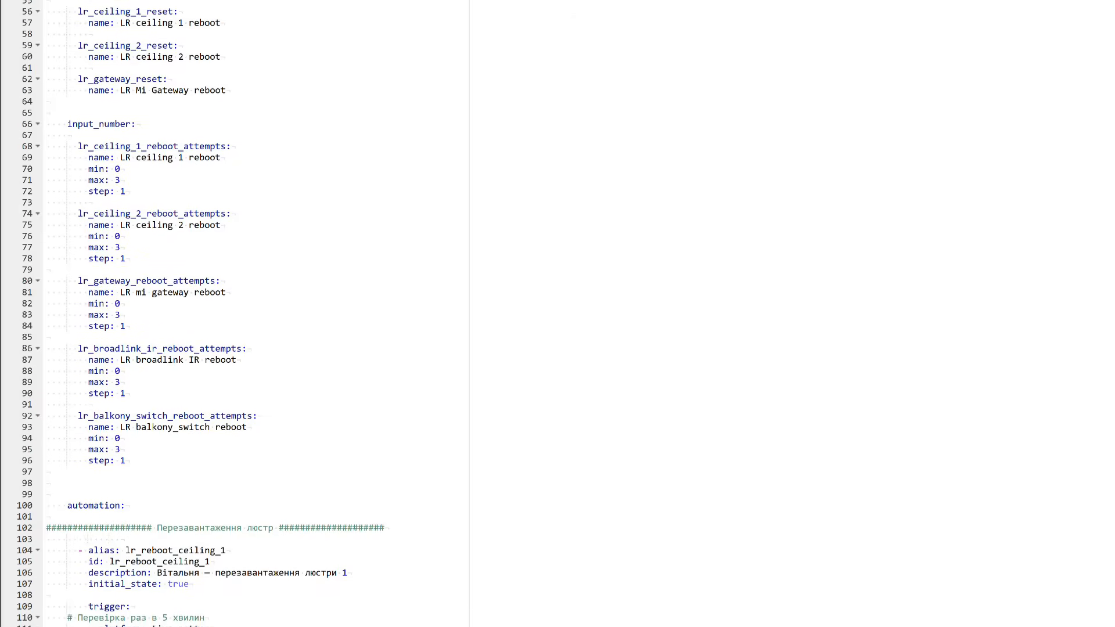
scroll(down, 3)
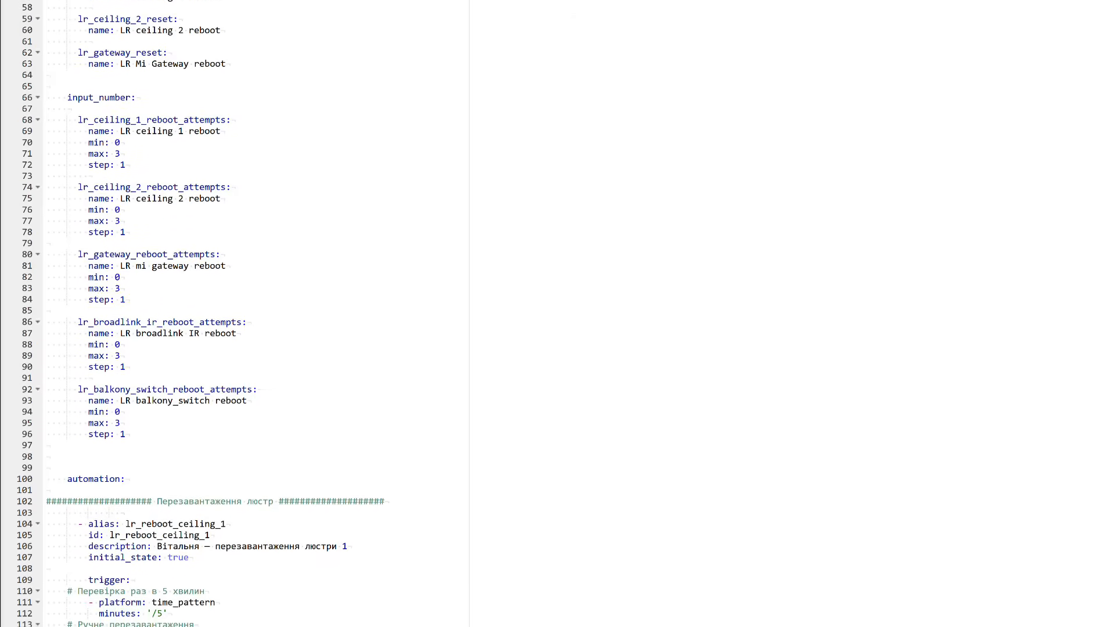
scroll(down, 3)
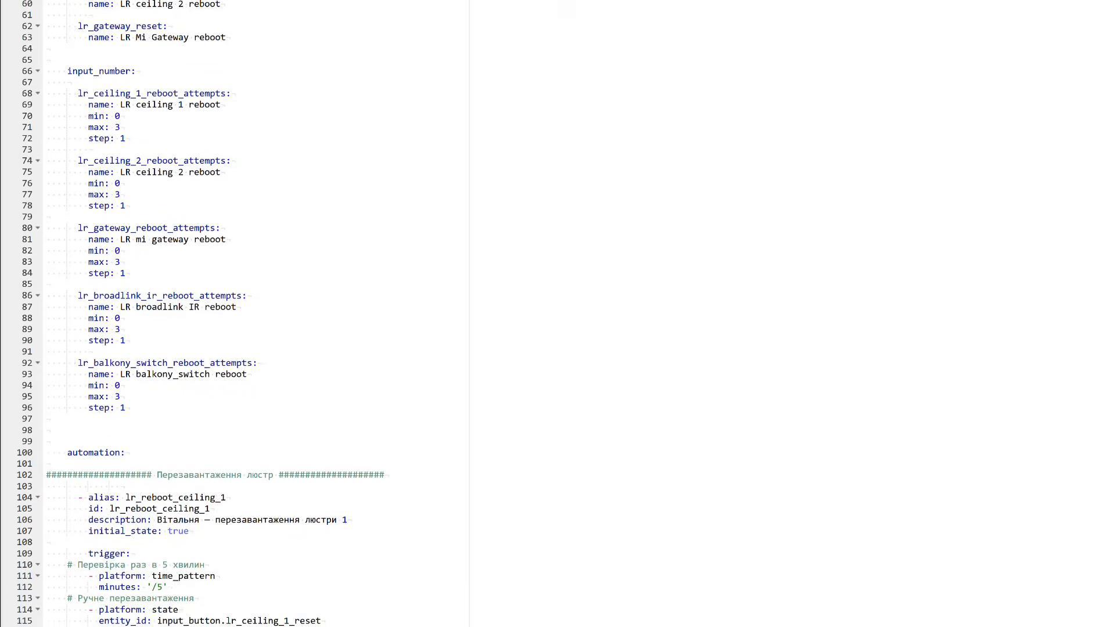
scroll(down, 3)
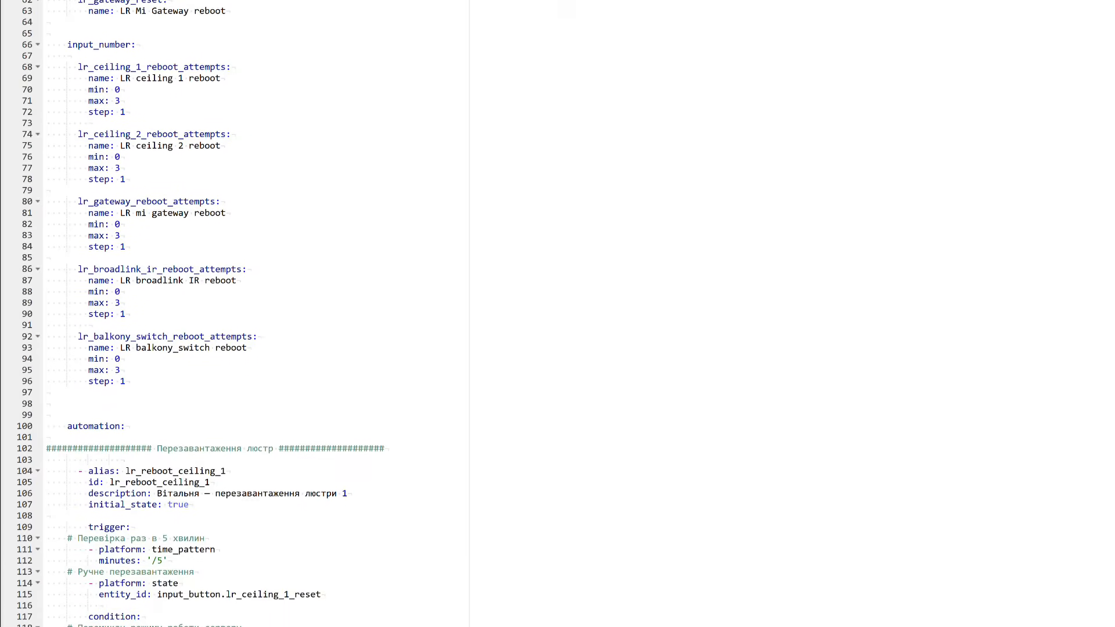
scroll(down, 3)
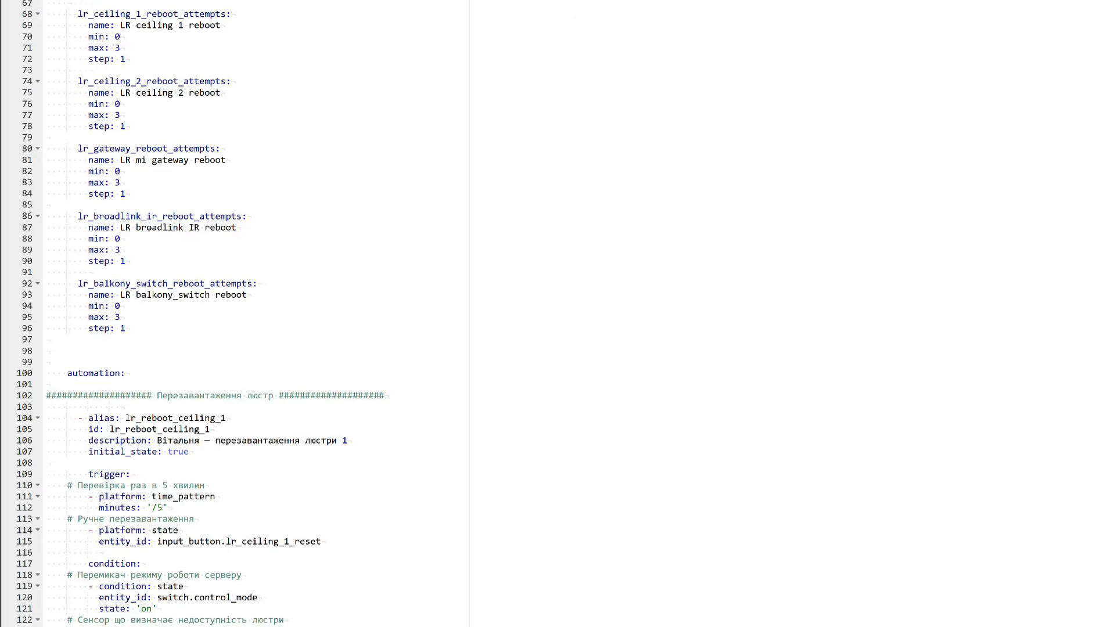
scroll(down, 3)
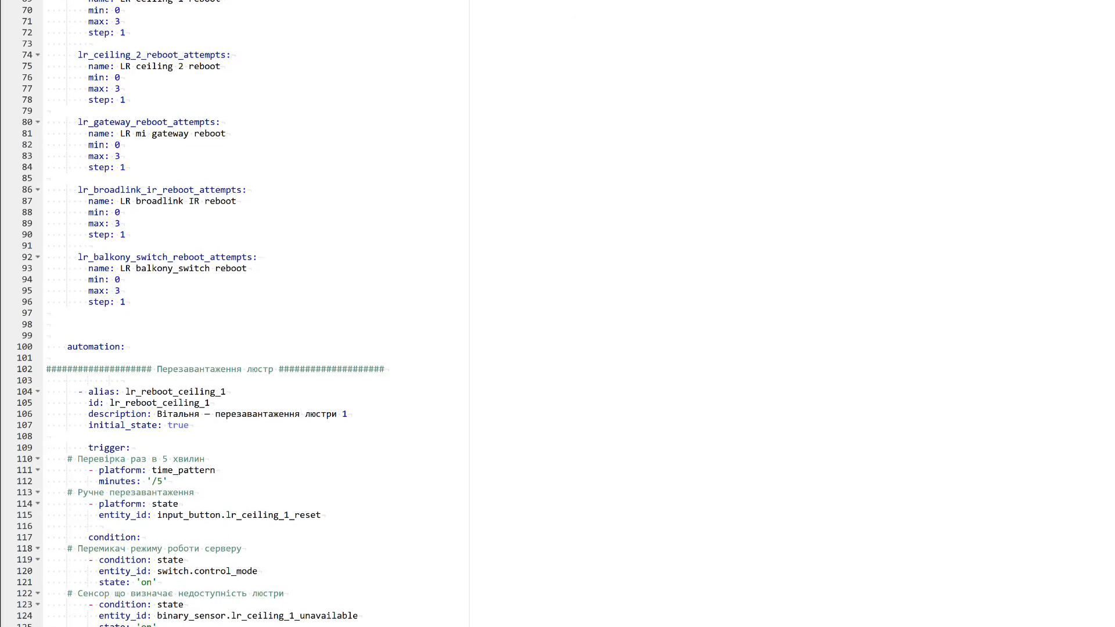
scroll(down, 3)
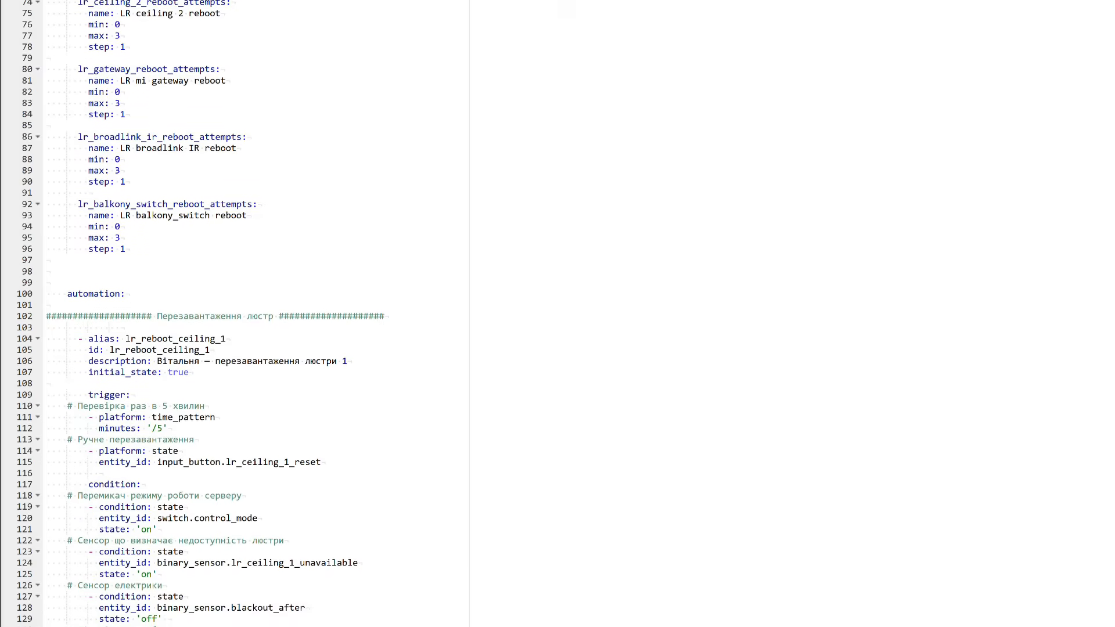
scroll(down, 3)
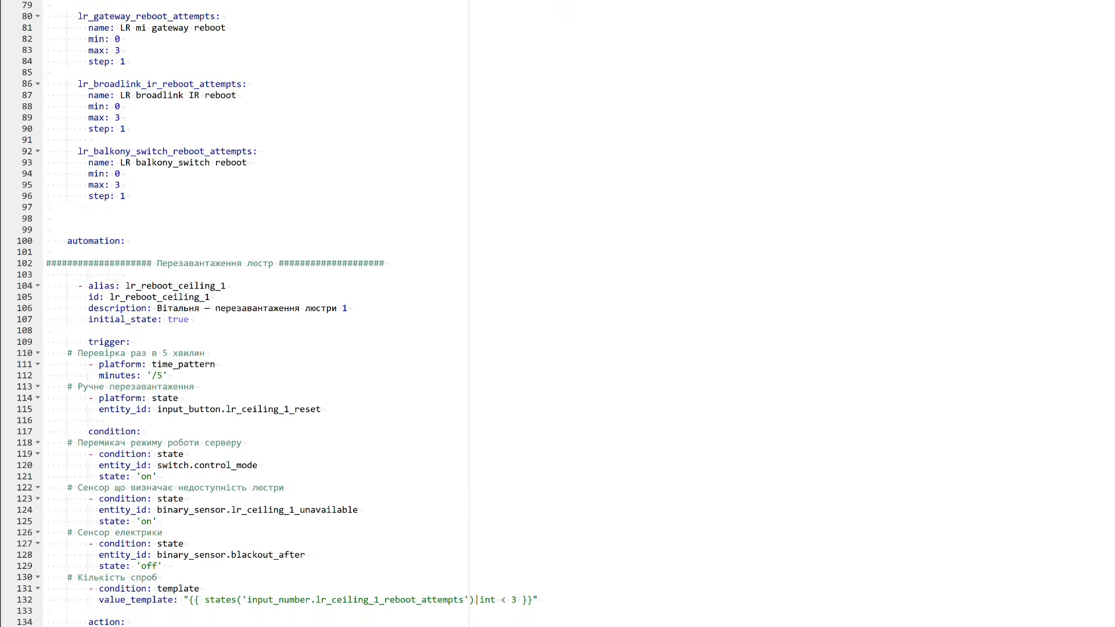
scroll(down, 3)
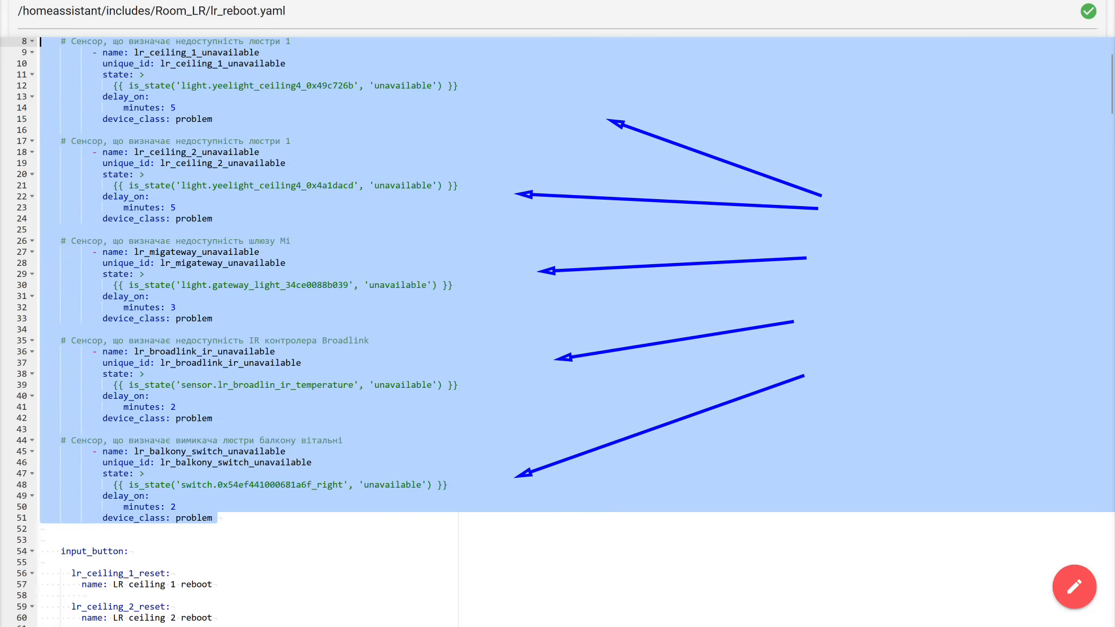
scroll(down, 3)
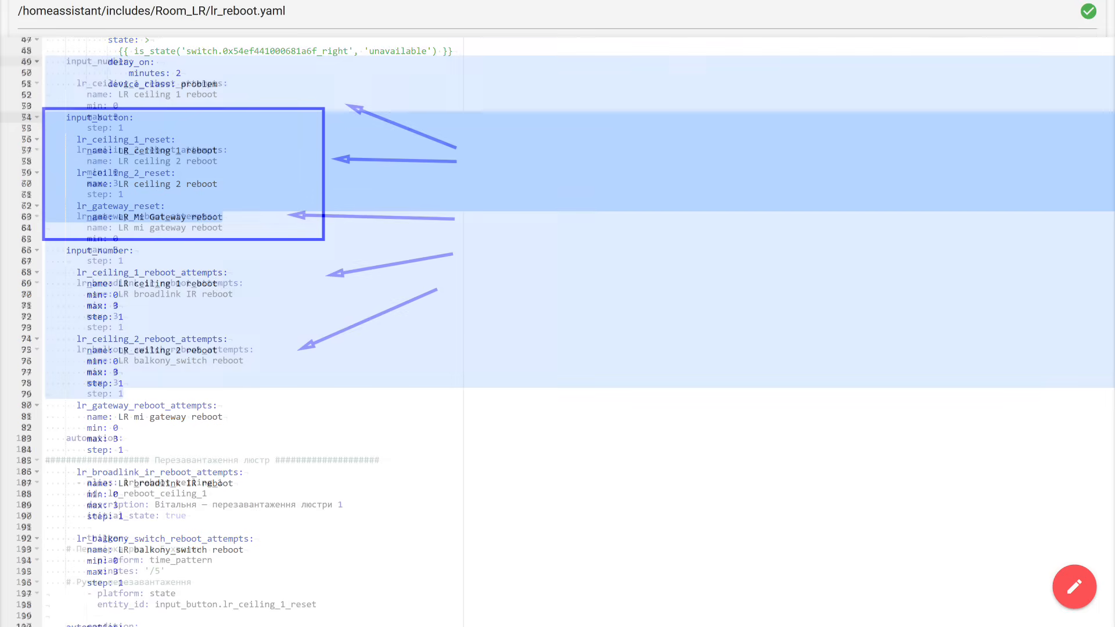
scroll(down, 3)
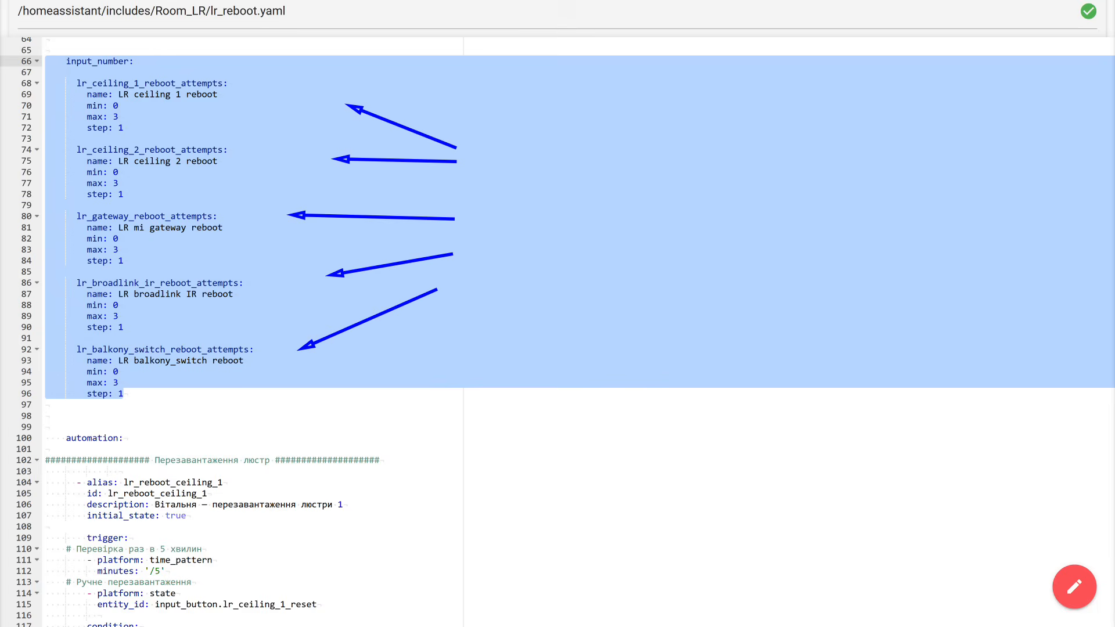
scroll(down, 3)
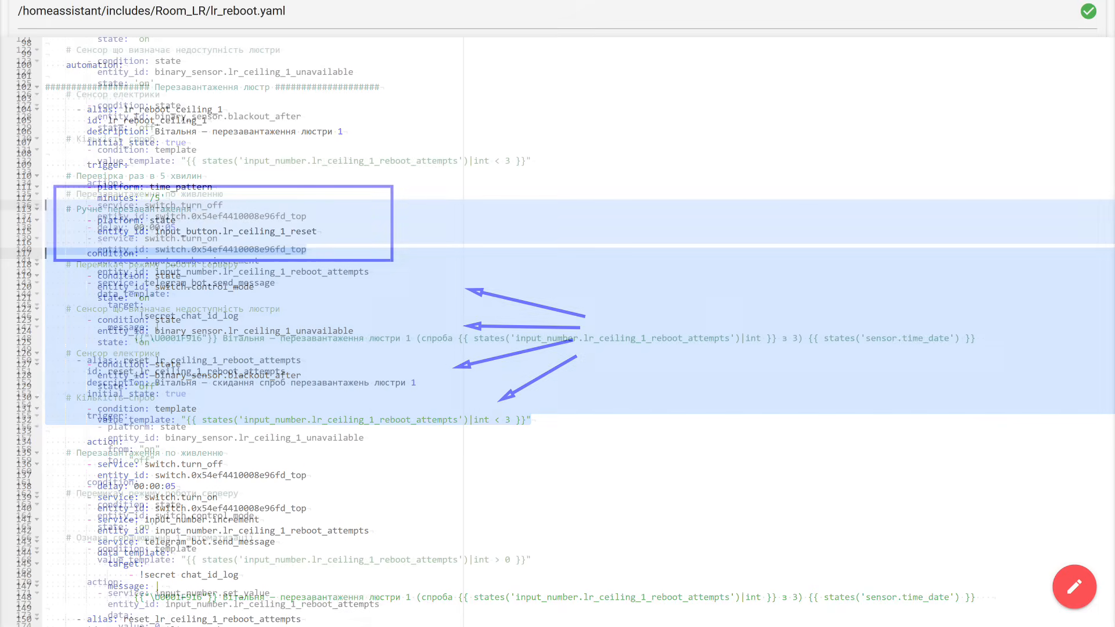
scroll(down, 3)
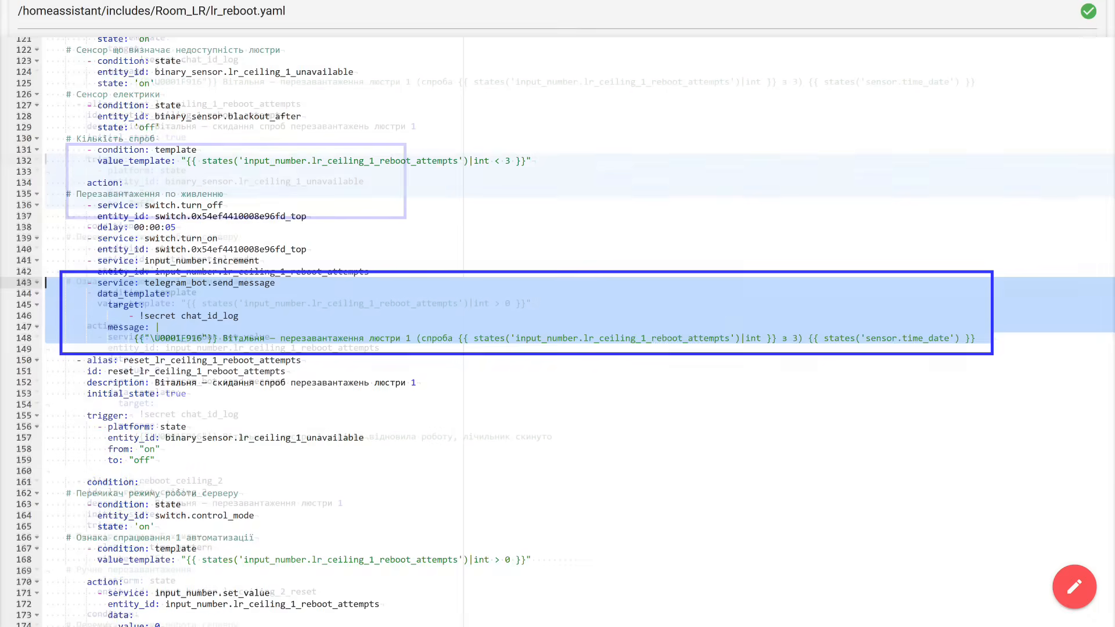
scroll(down, 3)
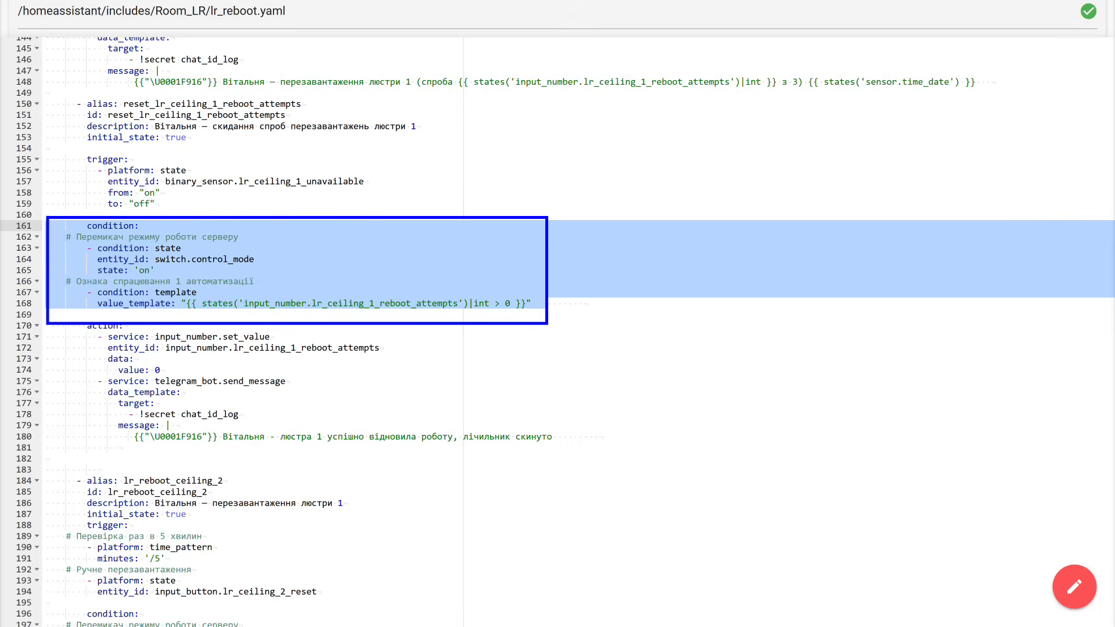
scroll(down, 3)
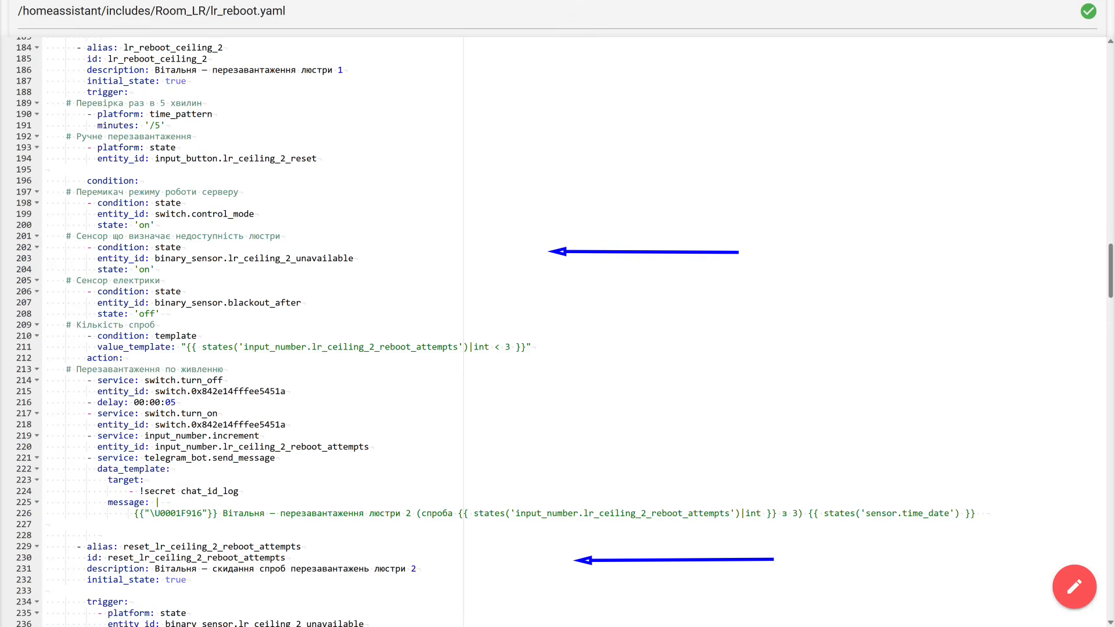
scroll(down, 3)
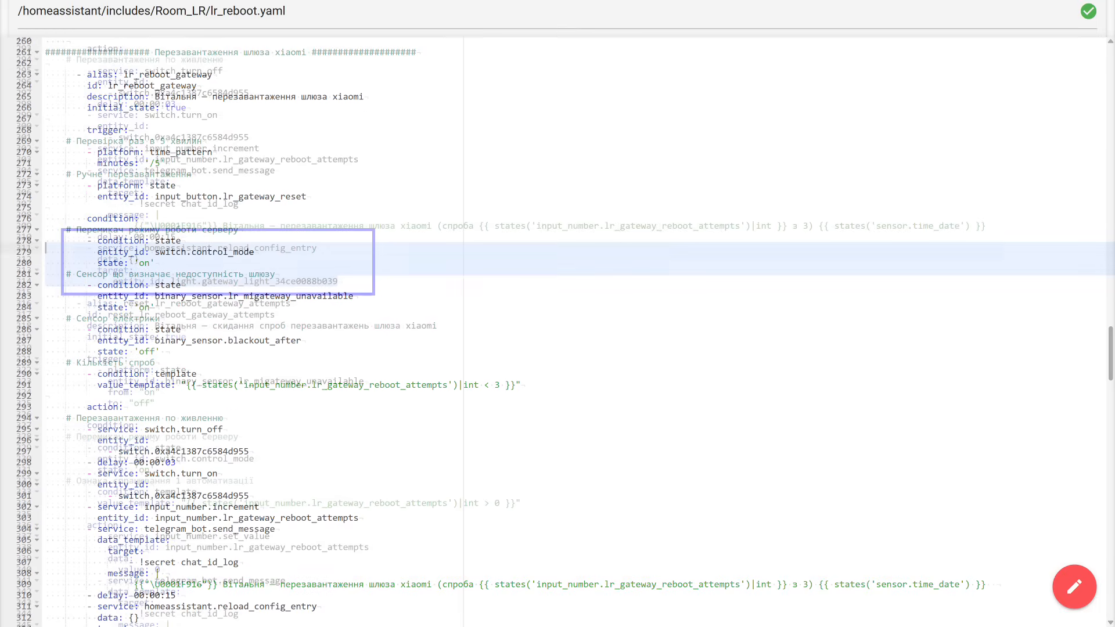
scroll(down, 3)
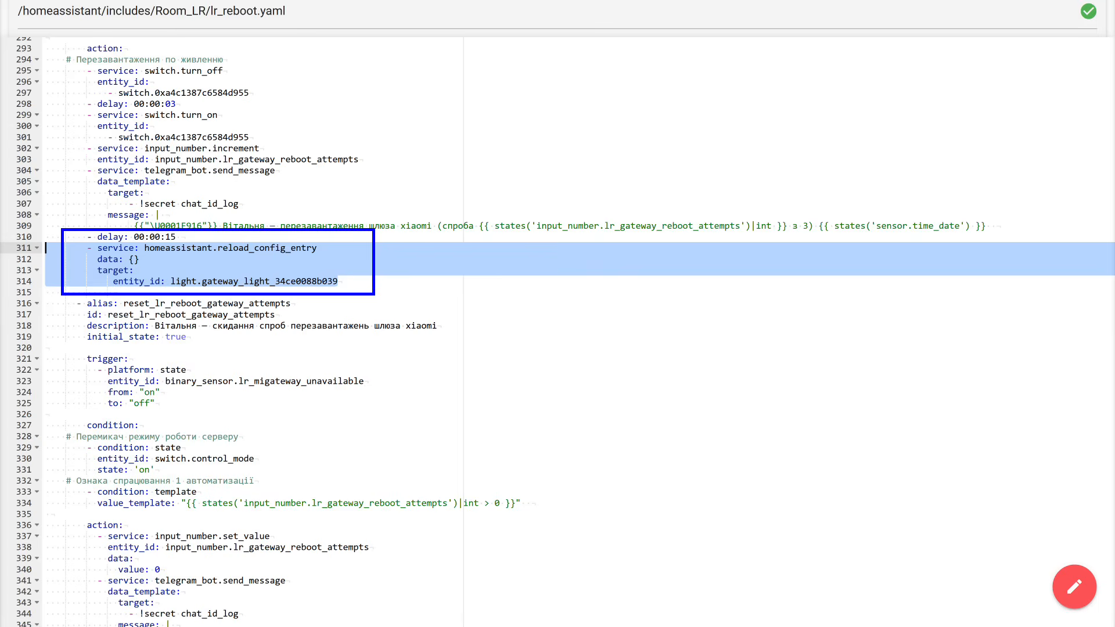
scroll(down, 3)
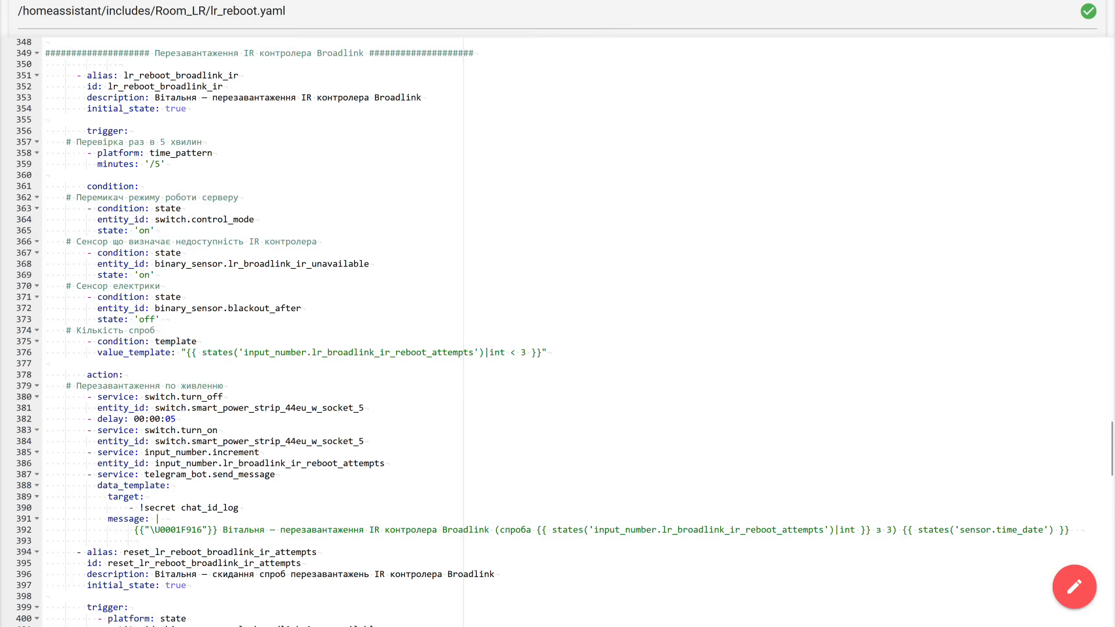
scroll(down, 3)
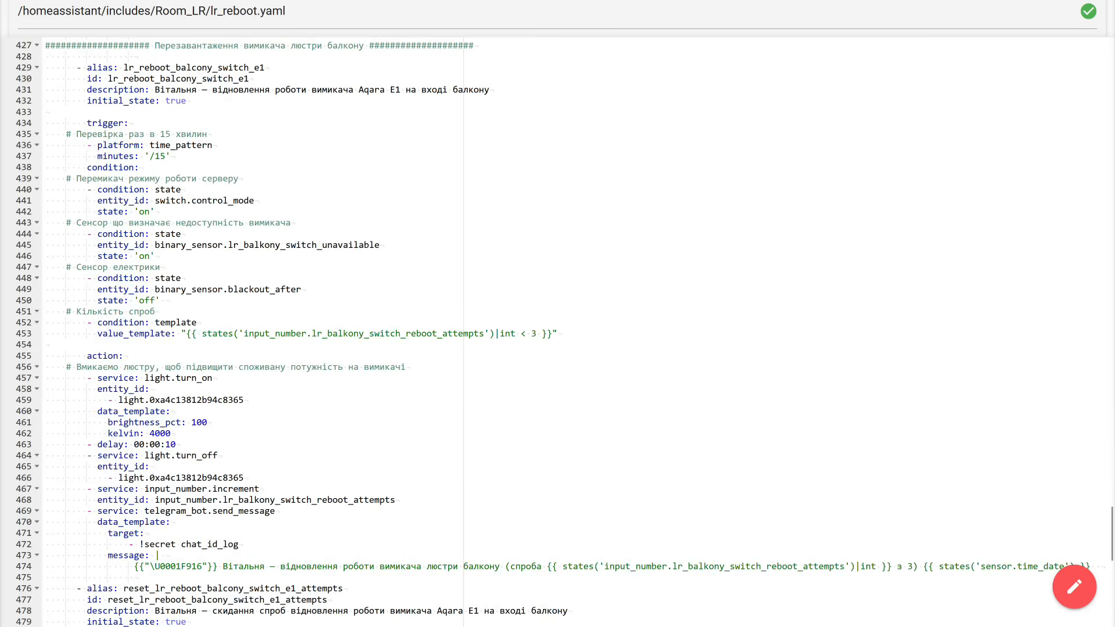